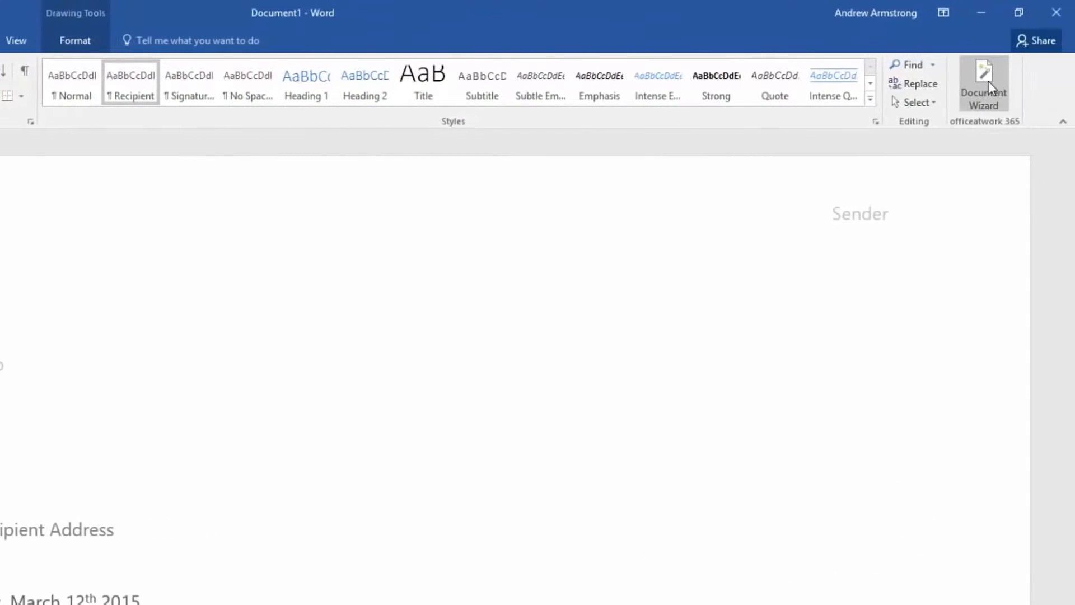
Open the Document Wizard and set the sender to Contoso Home Automation.
{"action": "left_click", "coordinate": [984, 86]}
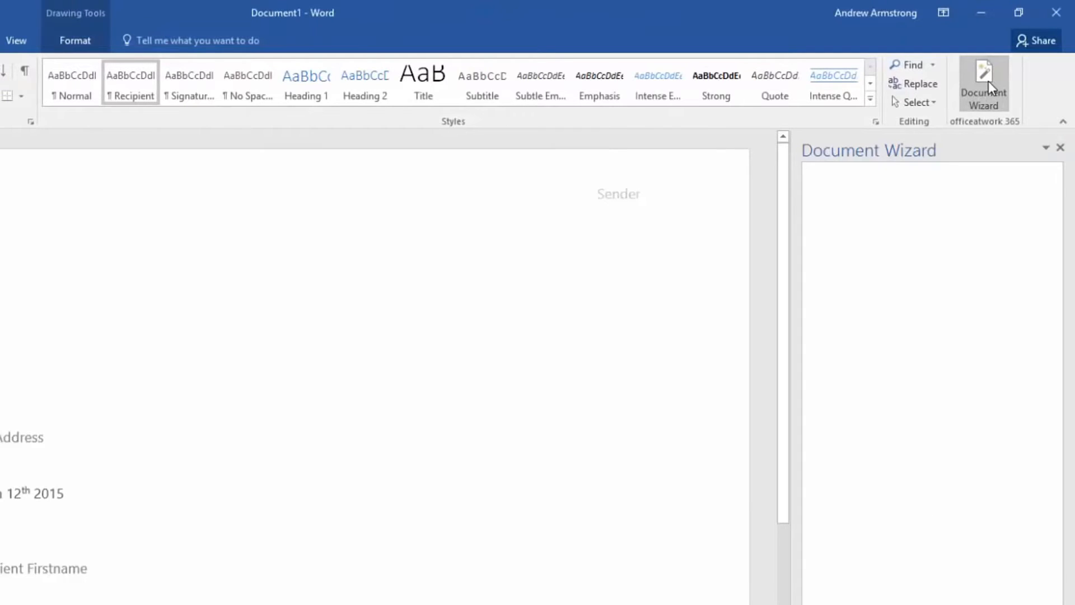
{"action": "left_click", "coordinate": [983, 82]}
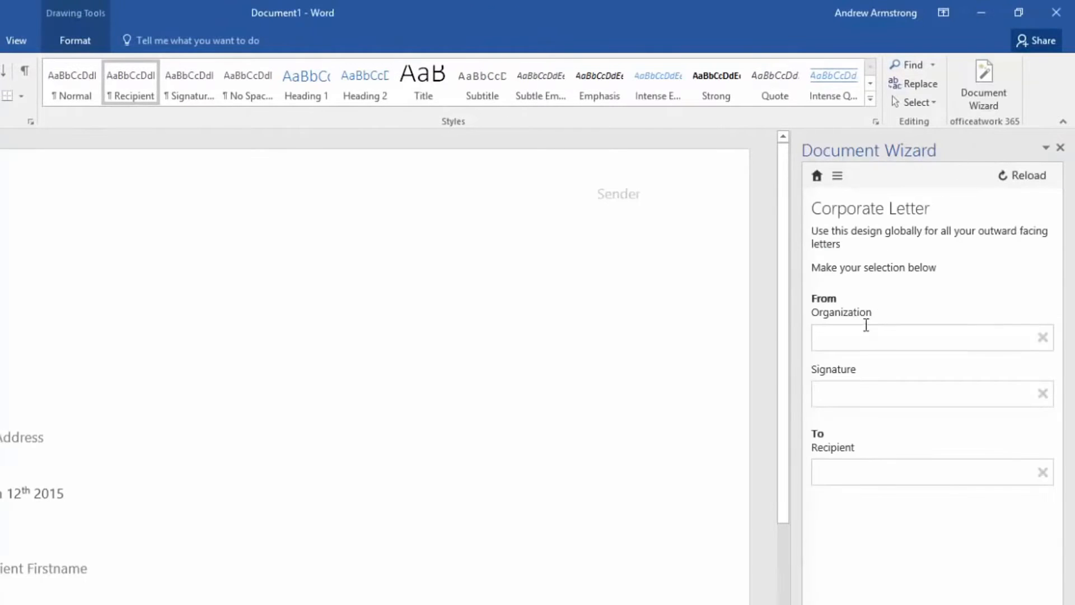
{"action": "left_click", "coordinate": [931, 337]}
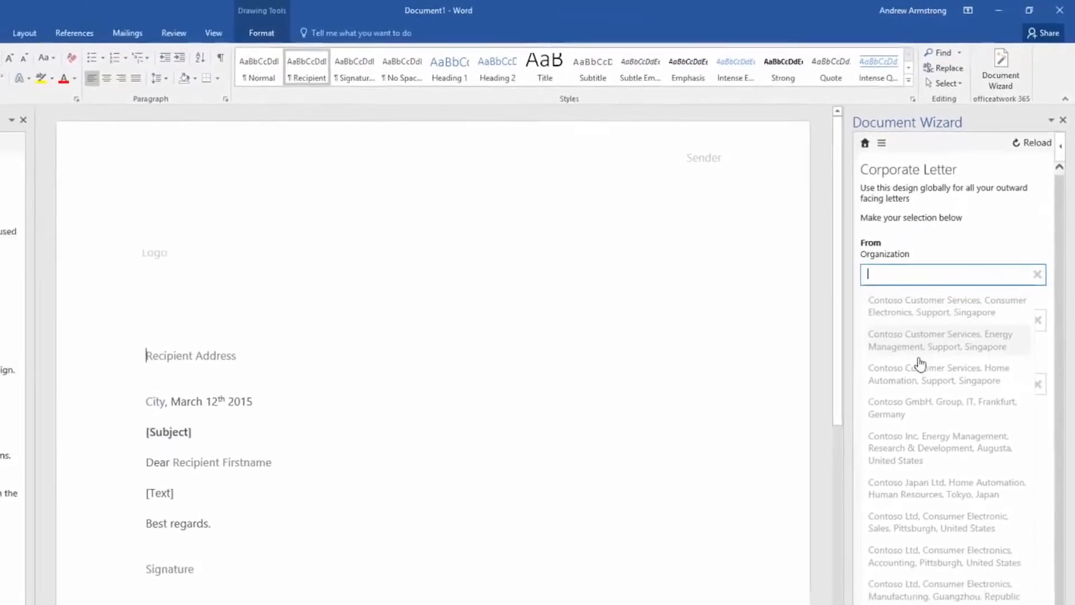
{"action": "left_click", "coordinate": [939, 374]}
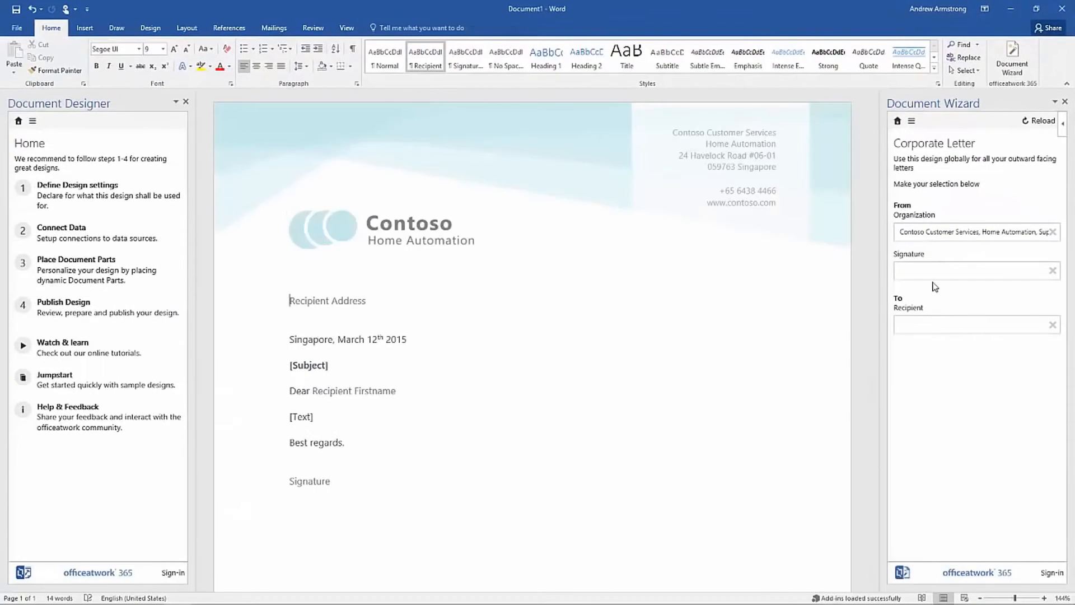
{"action": "left_click", "coordinate": [974, 270]}
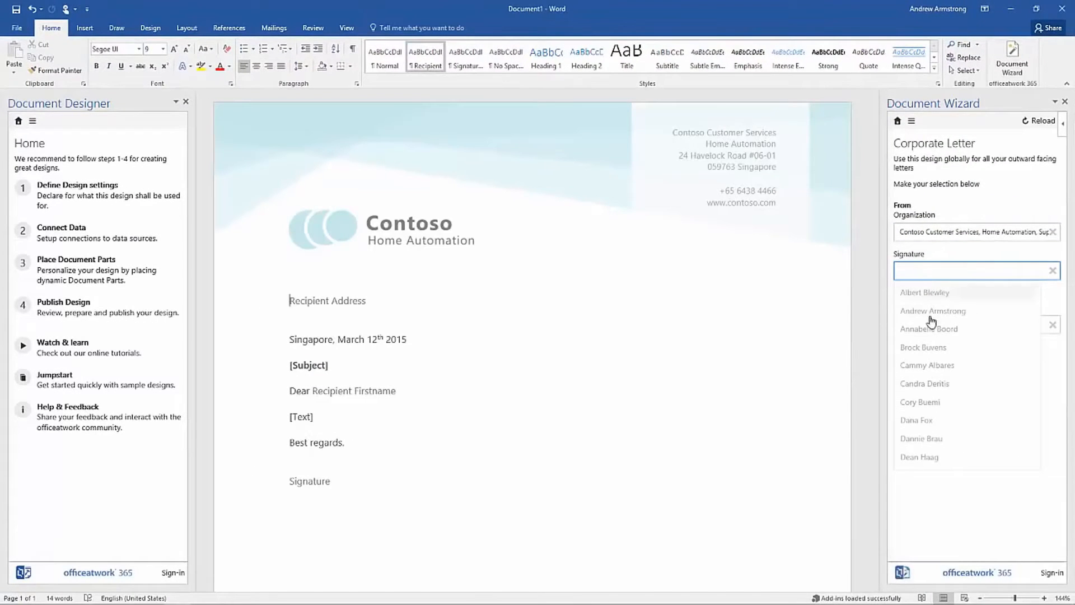
{"action": "left_click", "coordinate": [923, 347]}
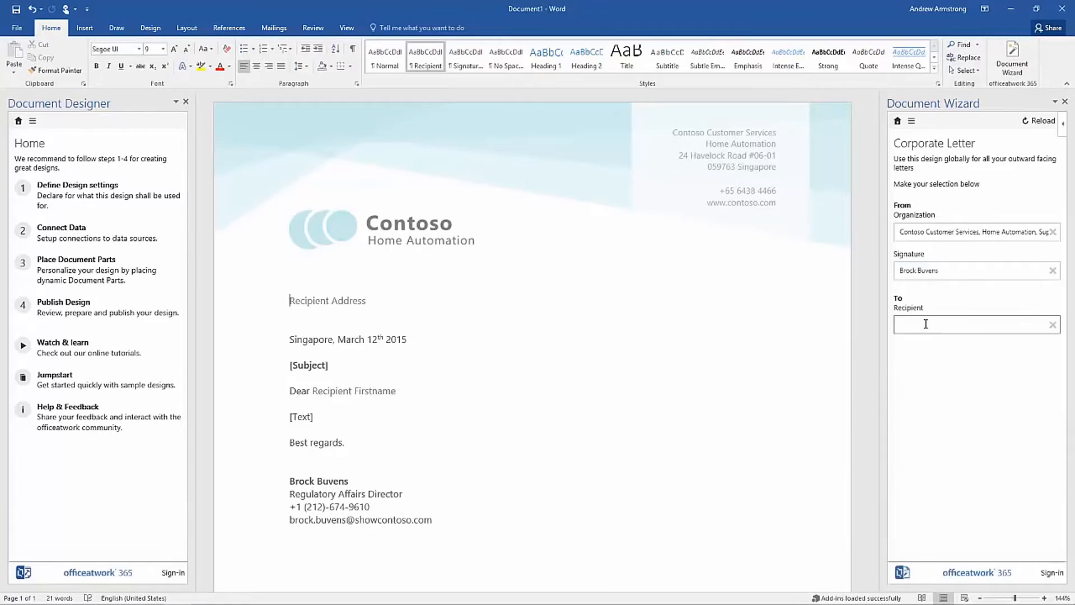
{"action": "type", "text": "Gene Bieile"}
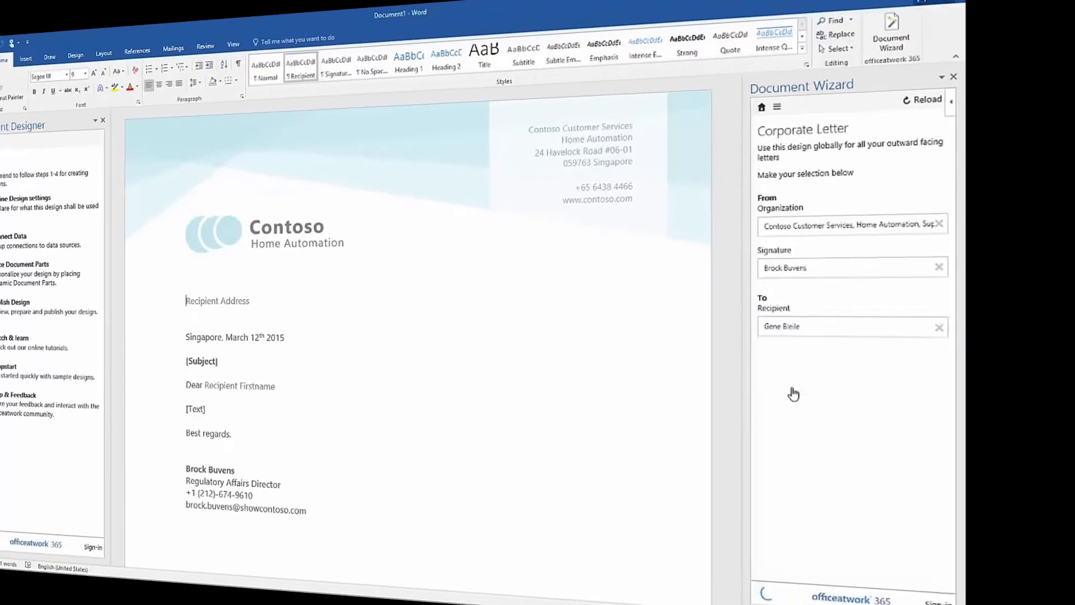
Set Contoso Energy Management as disclosing party with Andrew Armstrong signing.
{"action": "left_click", "coordinate": [971, 232]}
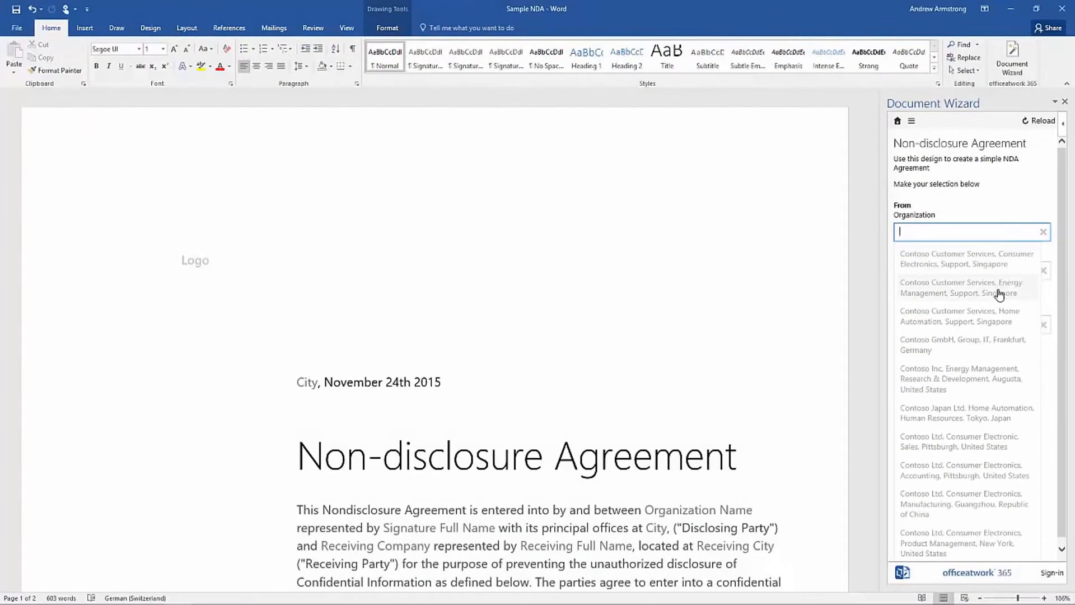
{"action": "left_click", "coordinate": [961, 287]}
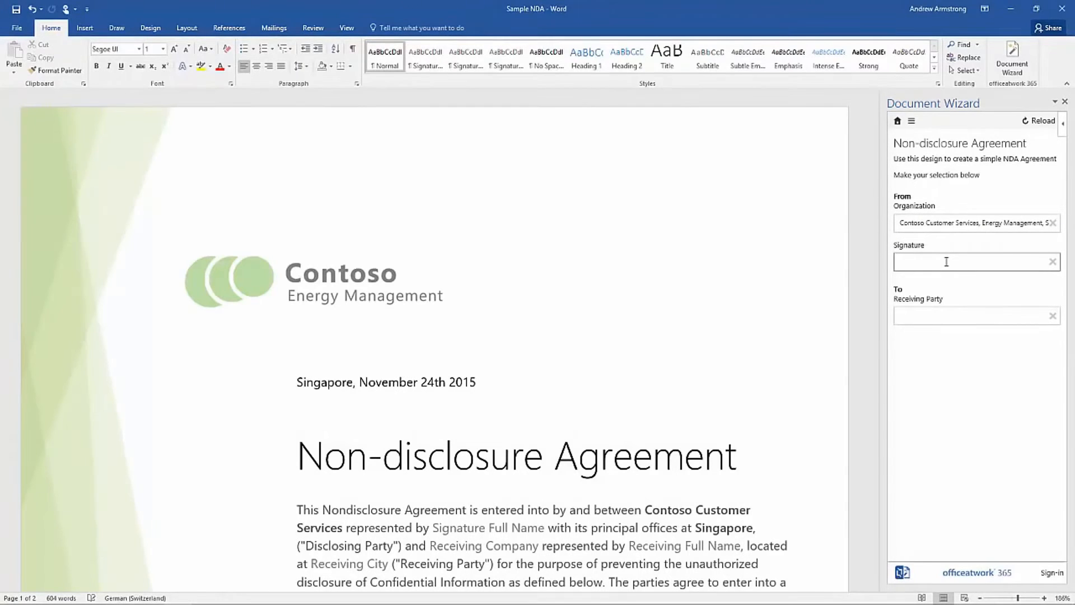
{"action": "left_click", "coordinate": [971, 262]}
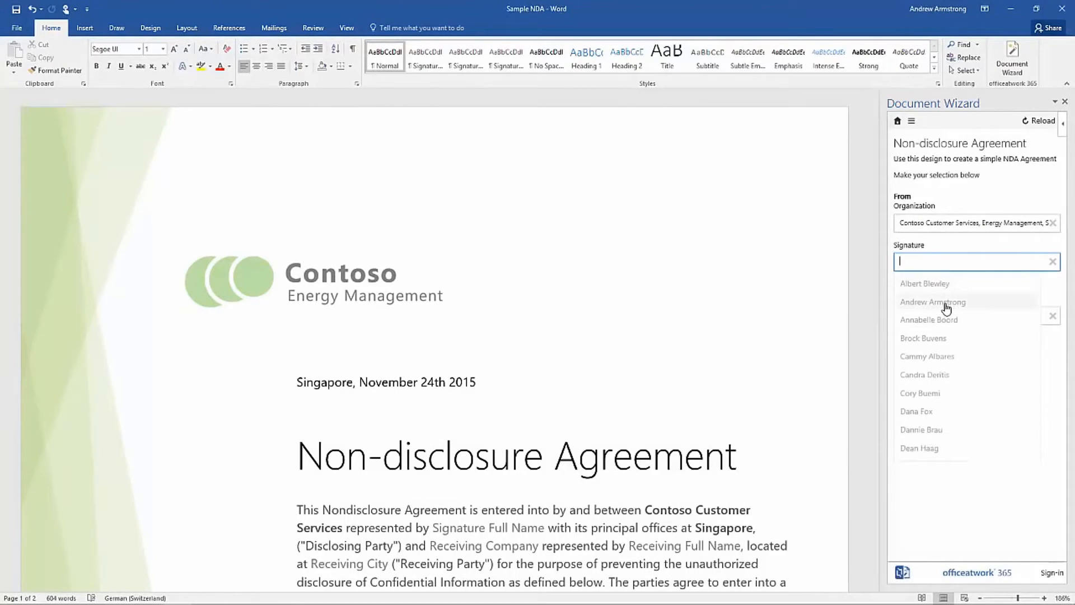
{"action": "left_click", "coordinate": [932, 302]}
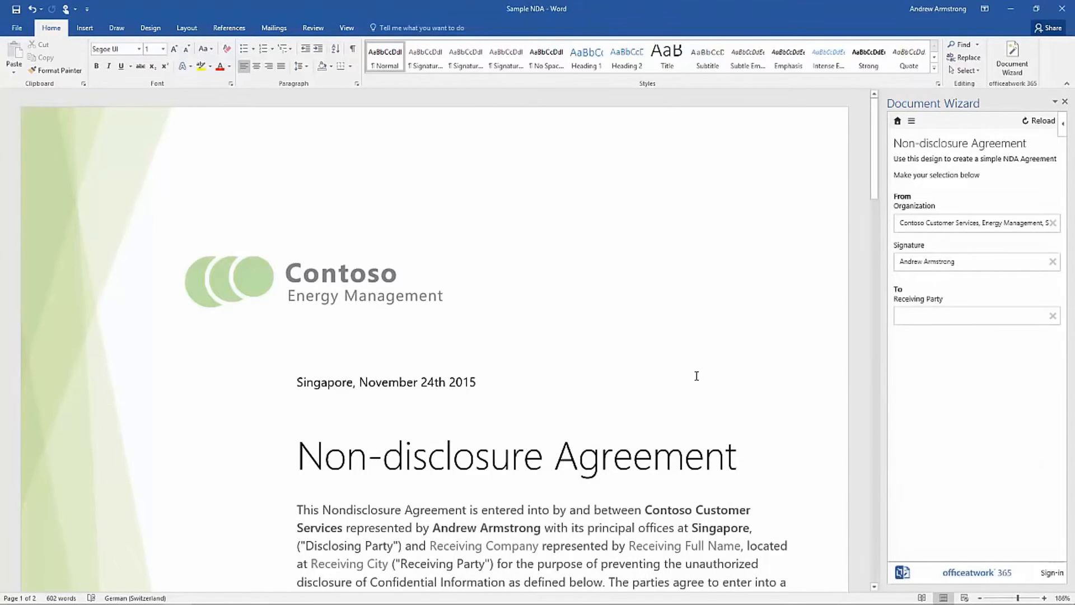
{"action": "left_click", "coordinate": [974, 315]}
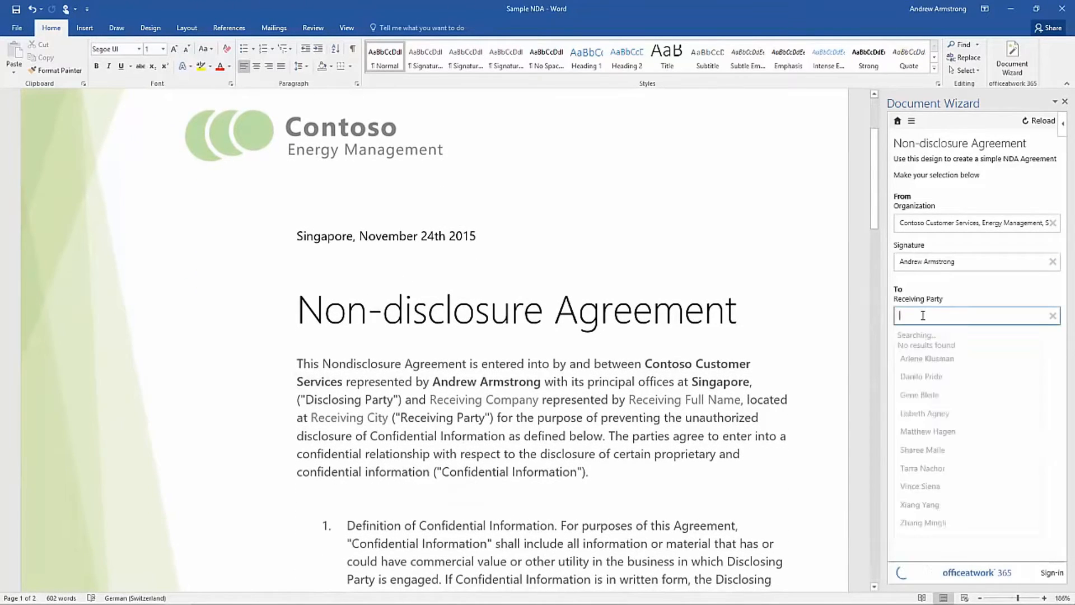
{"action": "left_click", "coordinate": [920, 394]}
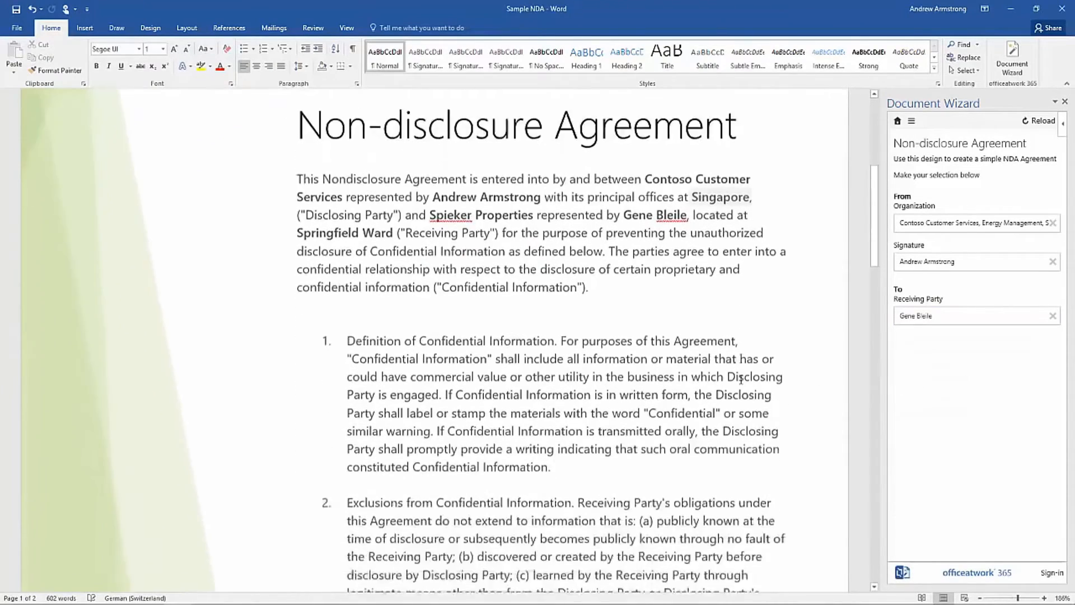
{"action": "scroll", "scroll_direction": "down", "scroll_amount": 3}
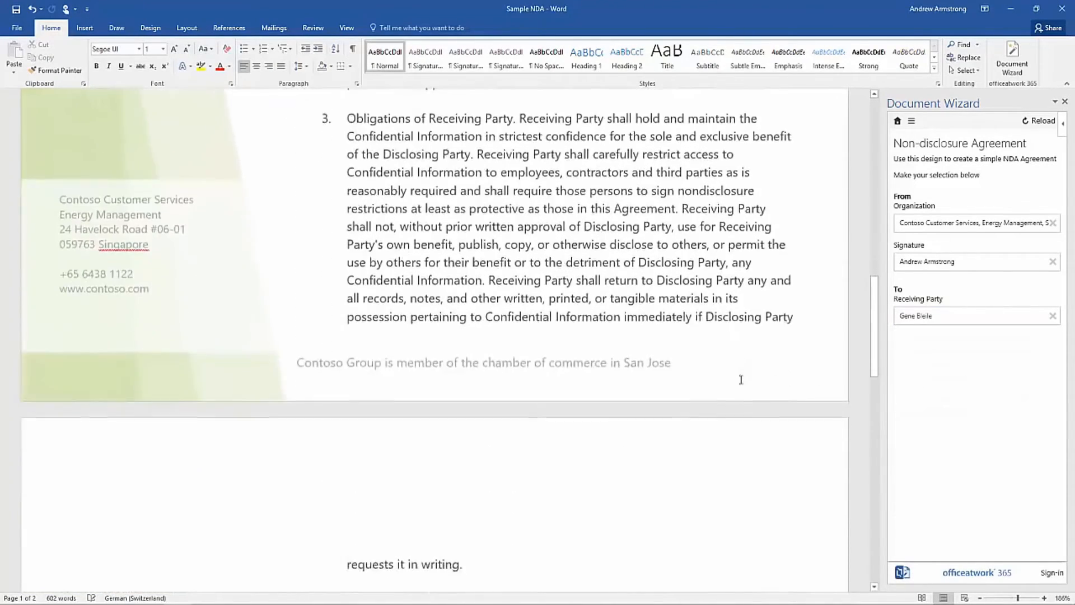
{"action": "scroll", "scroll_direction": "down", "scroll_amount": 3}
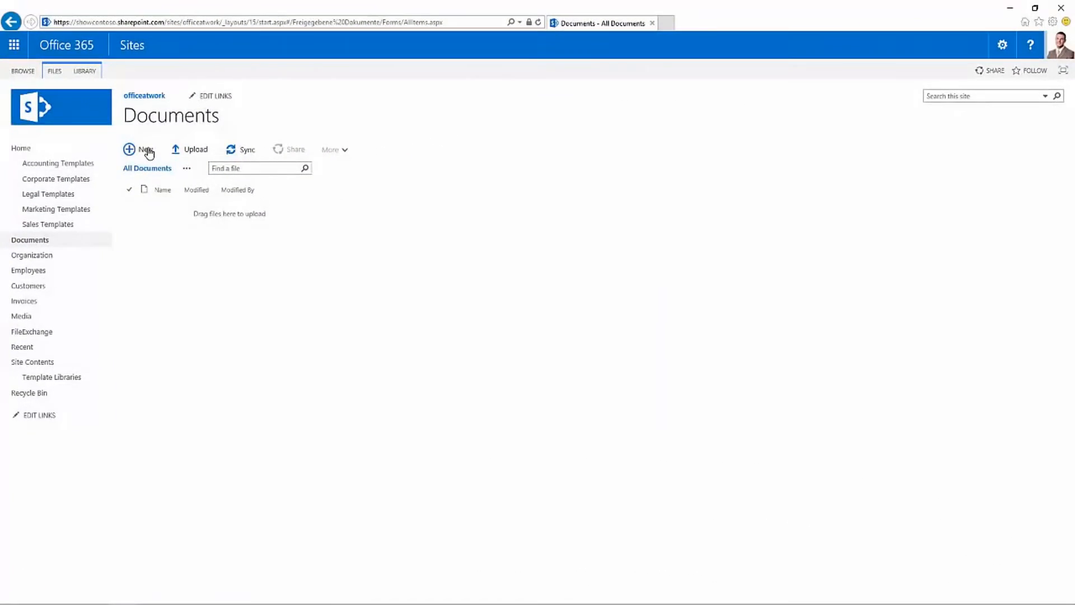
Create a new Corporate Letter from the Documents library's New menu.
{"action": "left_click", "coordinate": [139, 149]}
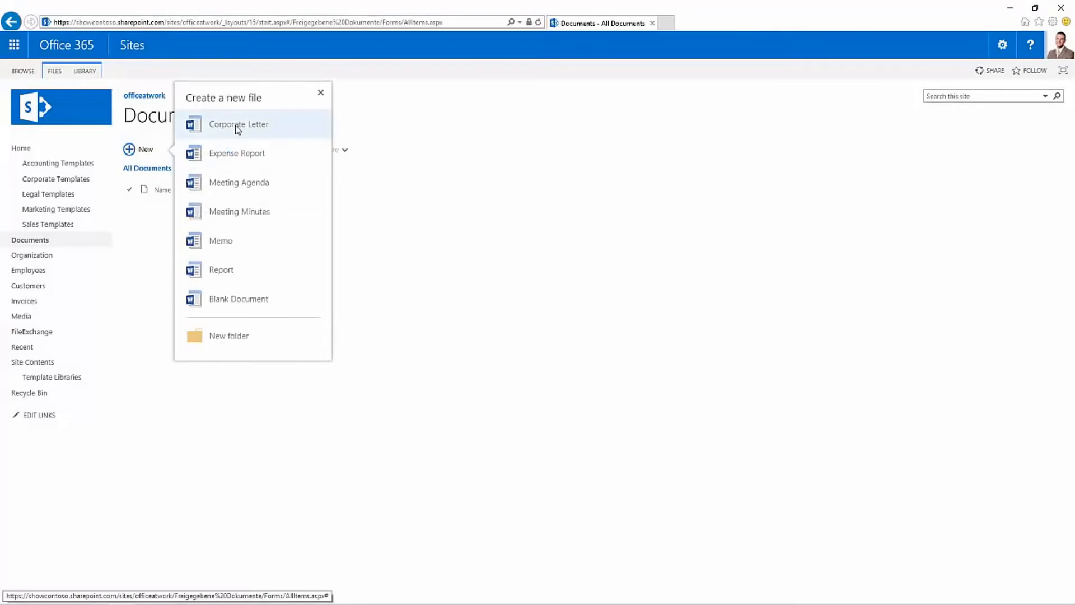
{"action": "left_click", "coordinate": [239, 125]}
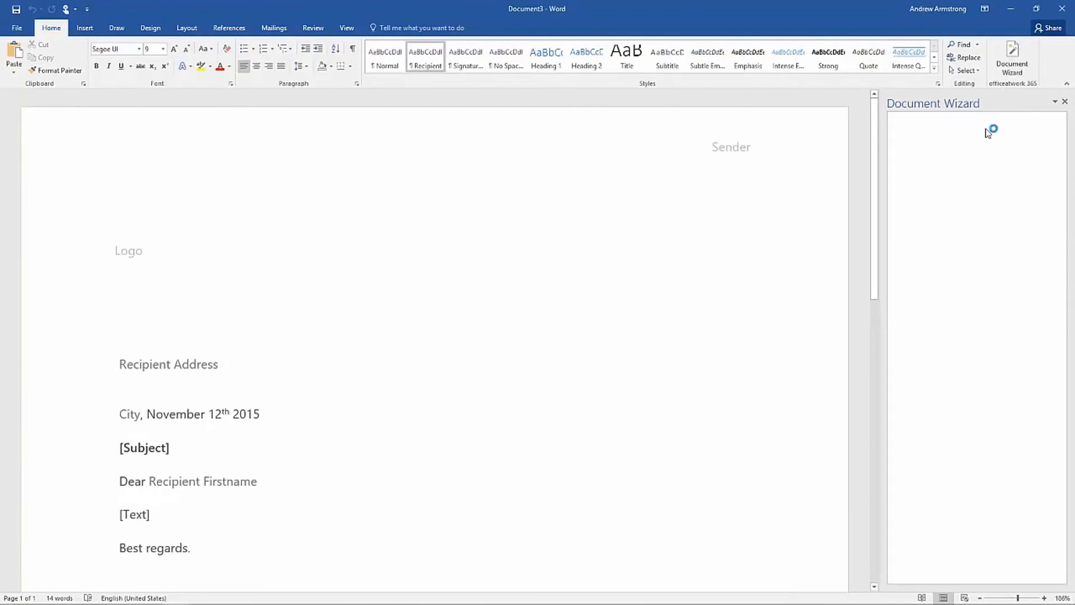
{"action": "left_click", "coordinate": [967, 232]}
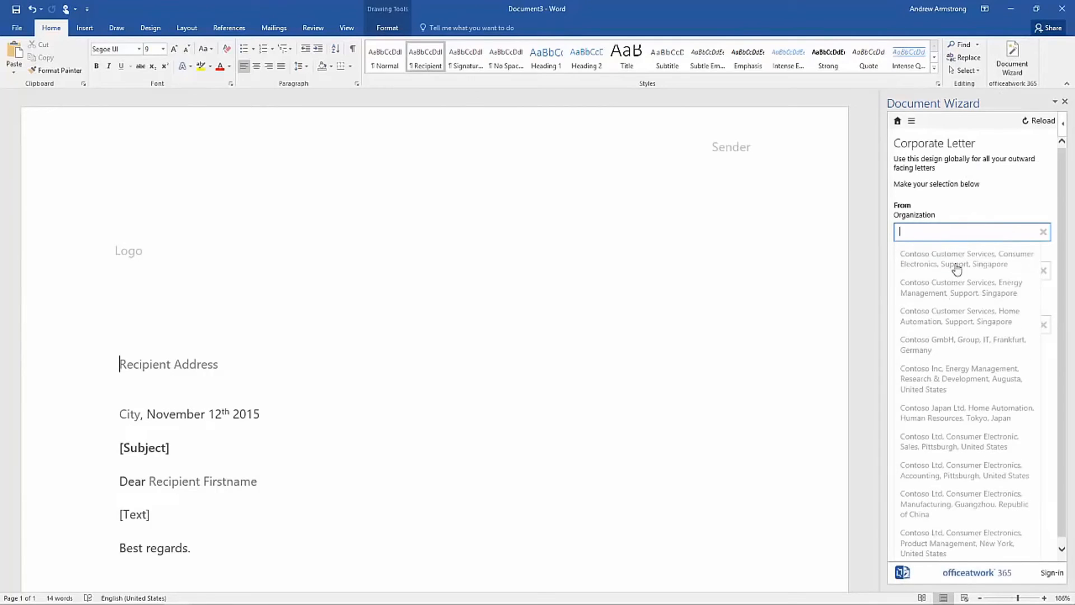
{"action": "left_click", "coordinate": [959, 315]}
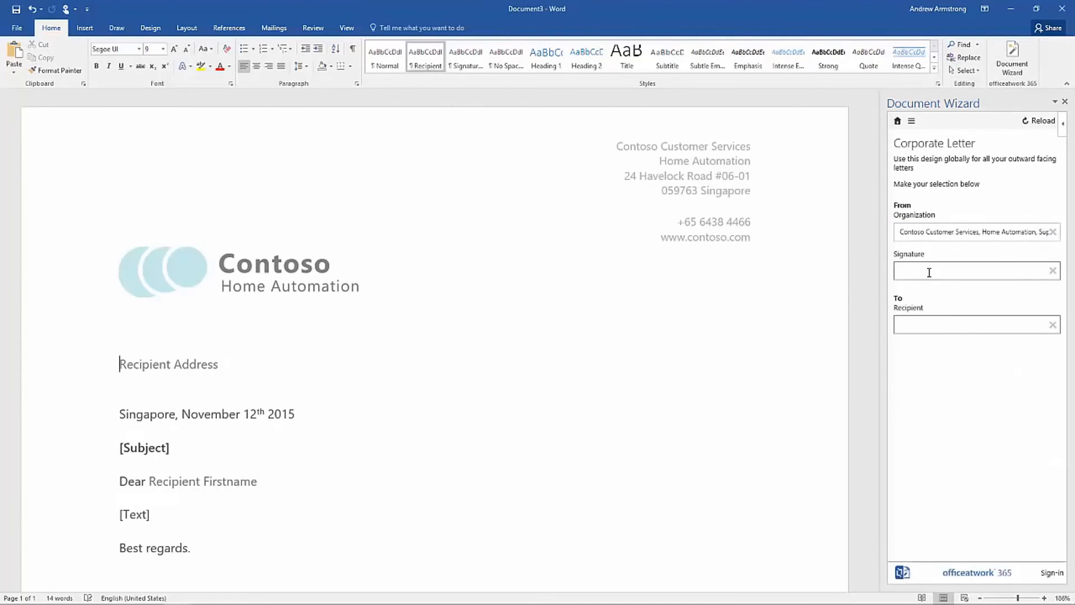
{"action": "type", "text": "Brock Buvers"}
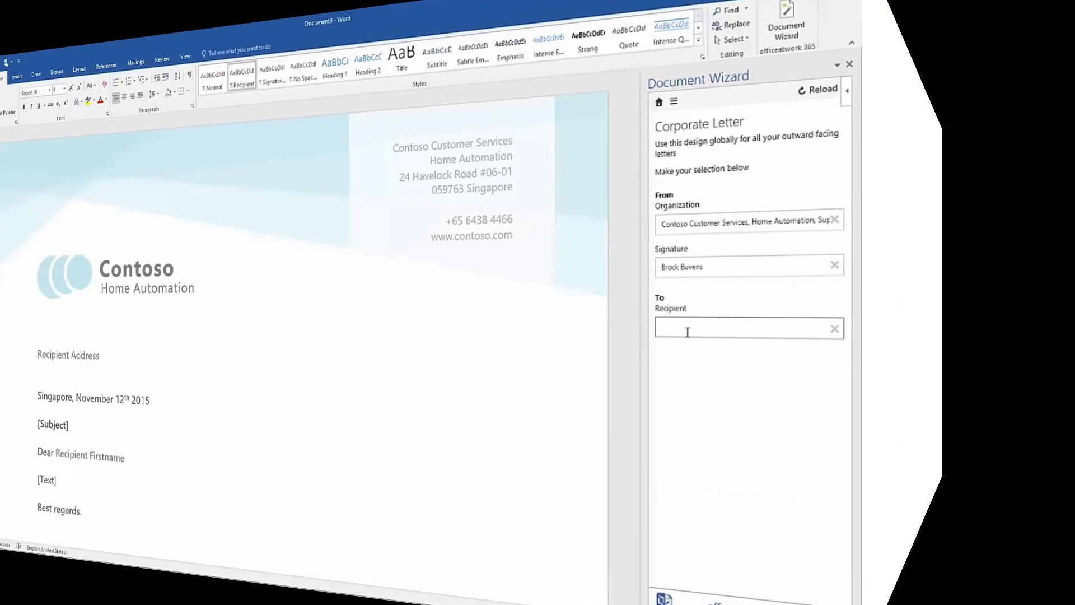